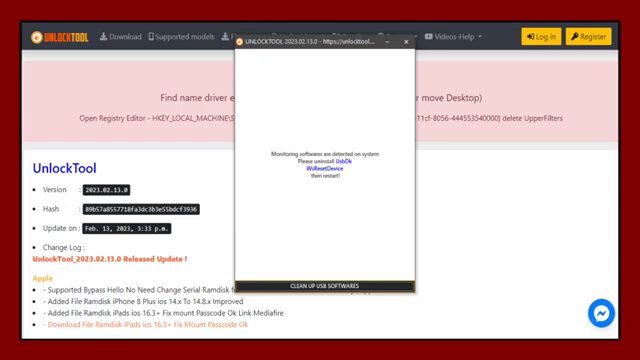
Step: Read the UpperFilters Registry fix on the UnlockTool site, then start a Windows search
click(402, 46)
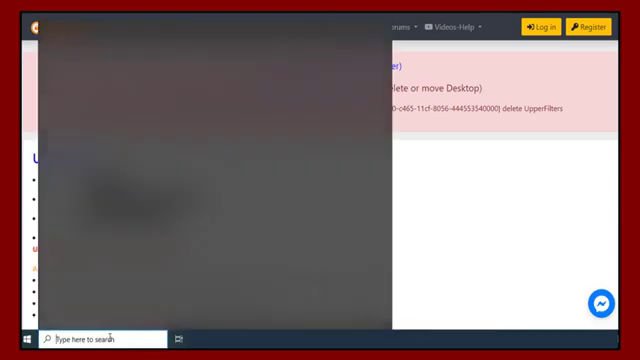
Step: Search for 'Registry Editor' and launch the best-match result
text(Registry Editor)
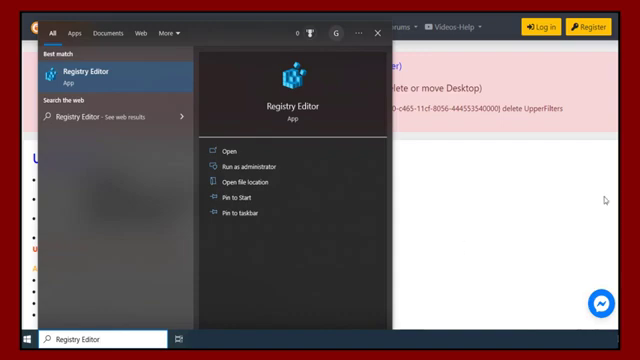
mouse_move(90, 78)
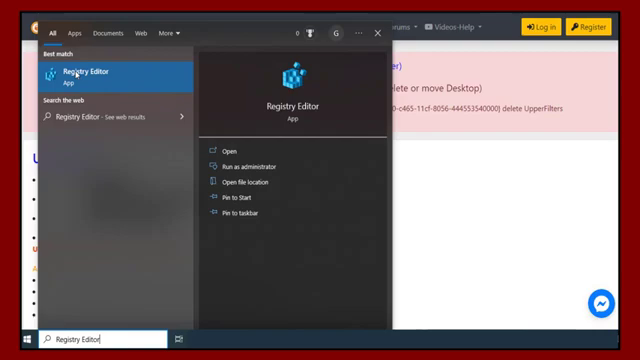
click(95, 72)
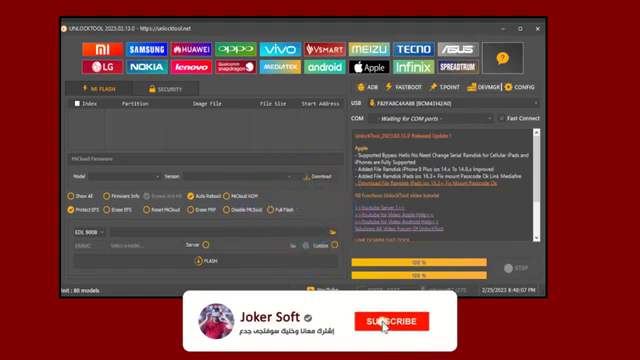
Step: Relaunch UnlockTool and confirm the main window loads with the MI FLASH panel
click(385, 321)
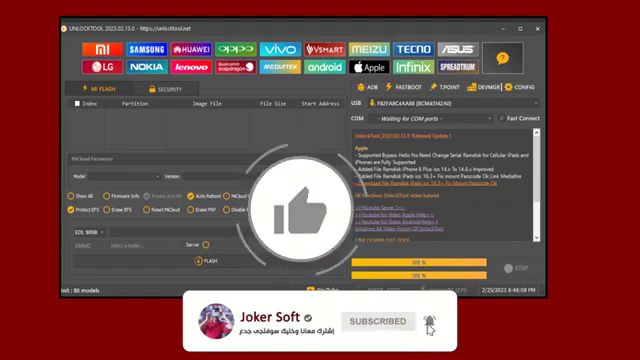